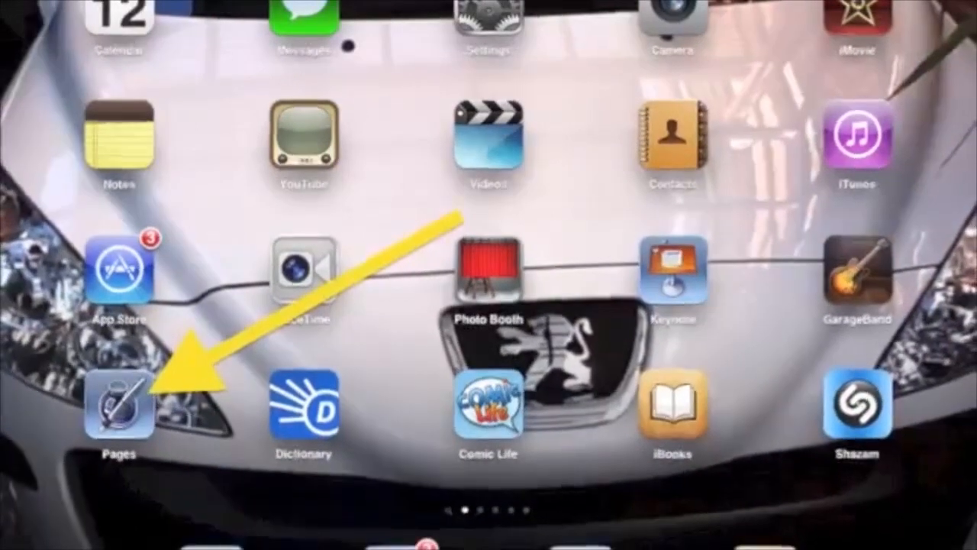
Return to the documents list and create a new document, reaching the template chooser
{"action": "left_click", "coordinate": [119, 405]}
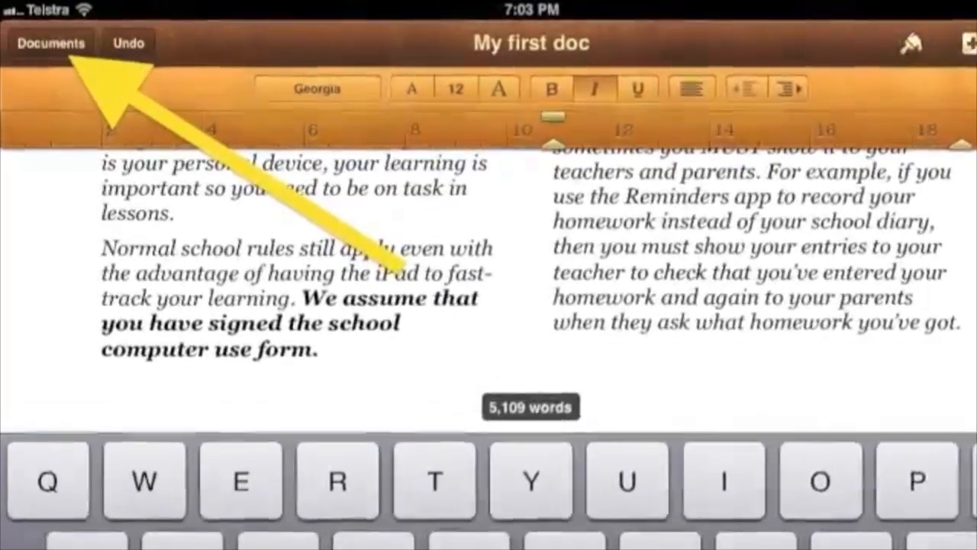
{"action": "left_click", "coordinate": [49, 43]}
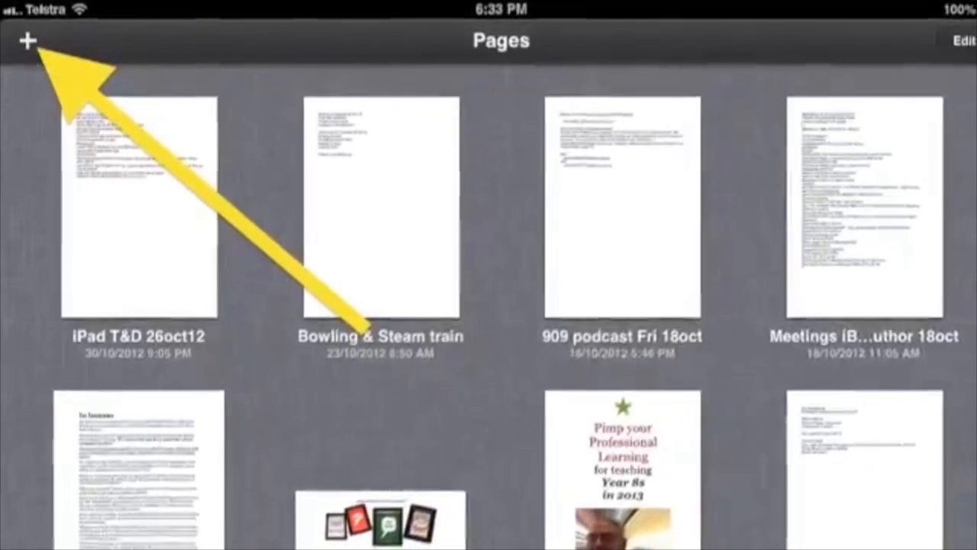
{"action": "left_click", "coordinate": [24, 40]}
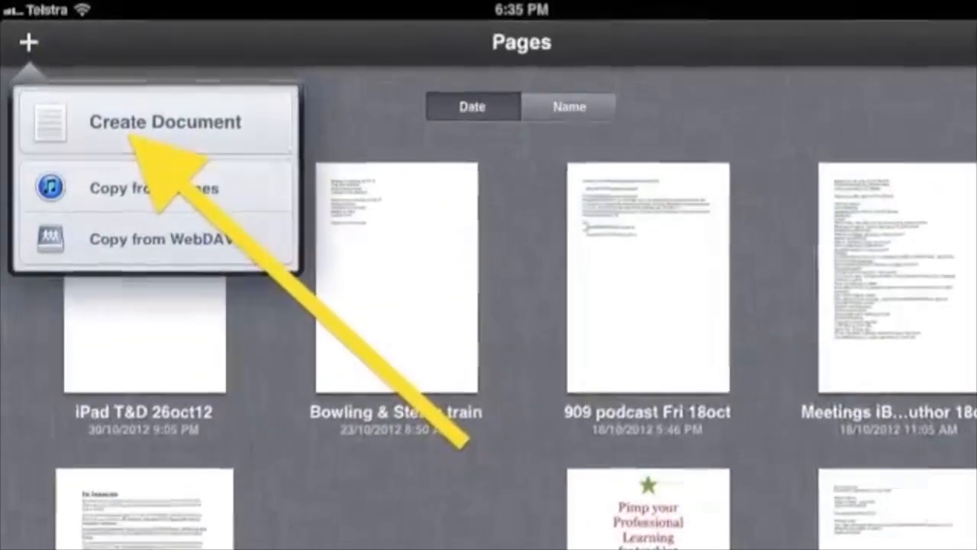
{"action": "left_click", "coordinate": [170, 122]}
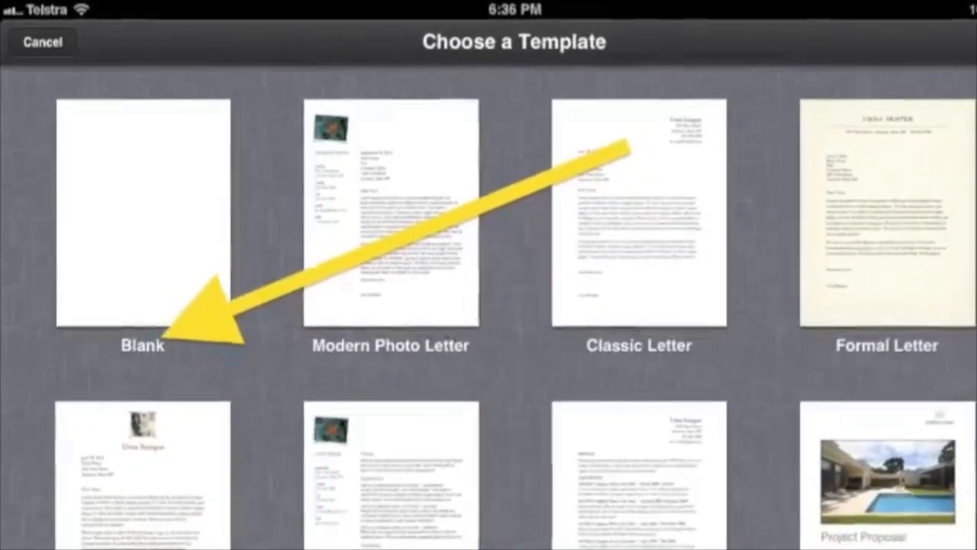
Start a Blank template in Georgia and enter 'Hello and welcome to typing in Pages.'
{"action": "left_click", "coordinate": [142, 214]}
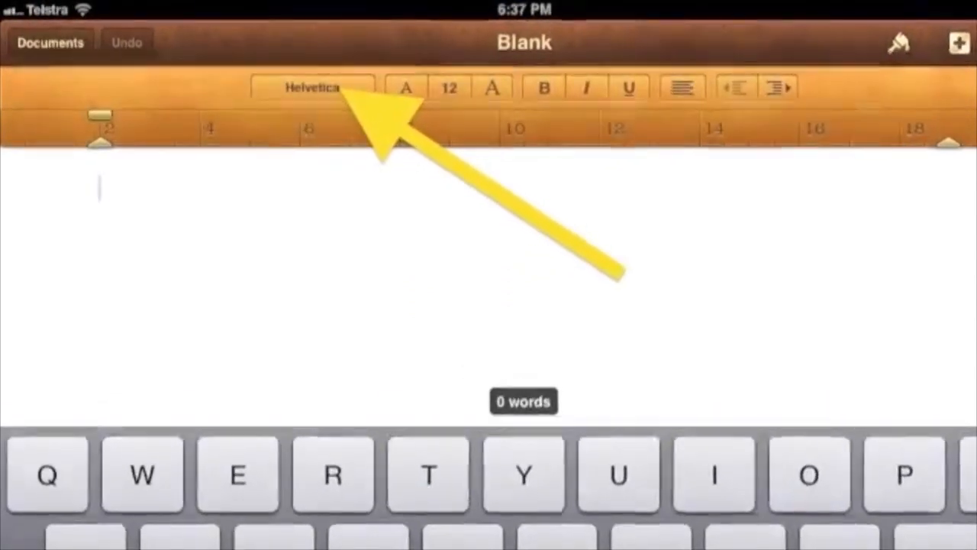
{"action": "left_click", "coordinate": [312, 87]}
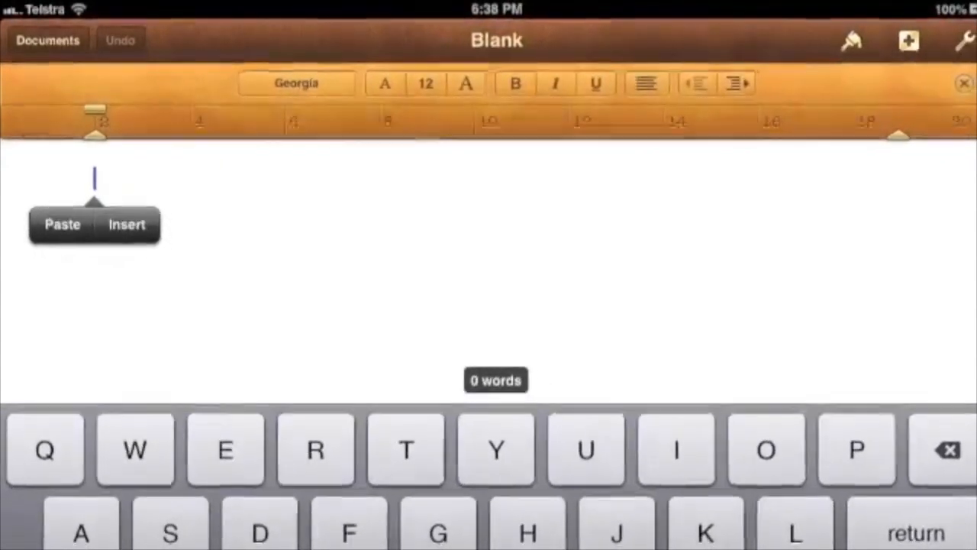
{"action": "type", "text": "Hello and welcome to typing in Pages."}
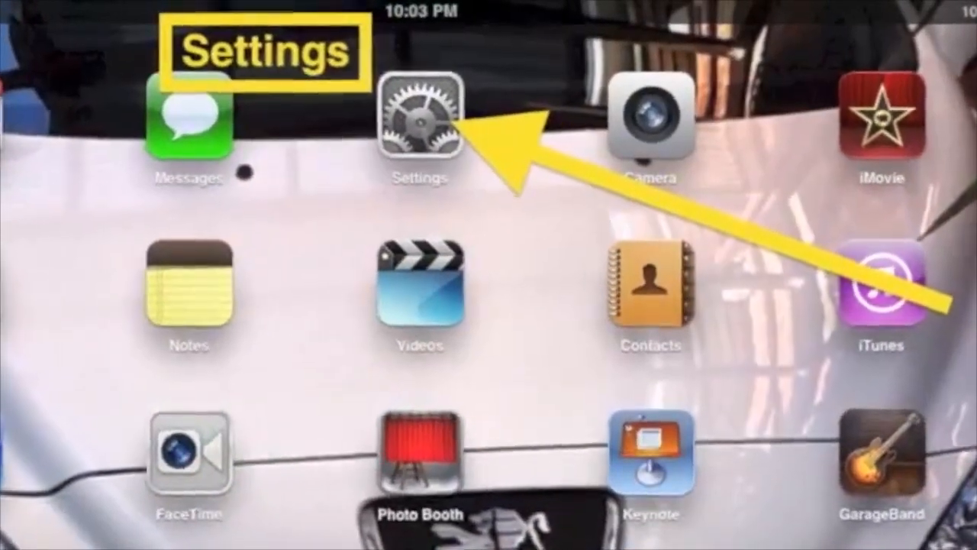
Switch Keyboard Clicks off in the iPad Sounds settings
{"action": "left_click", "coordinate": [424, 122]}
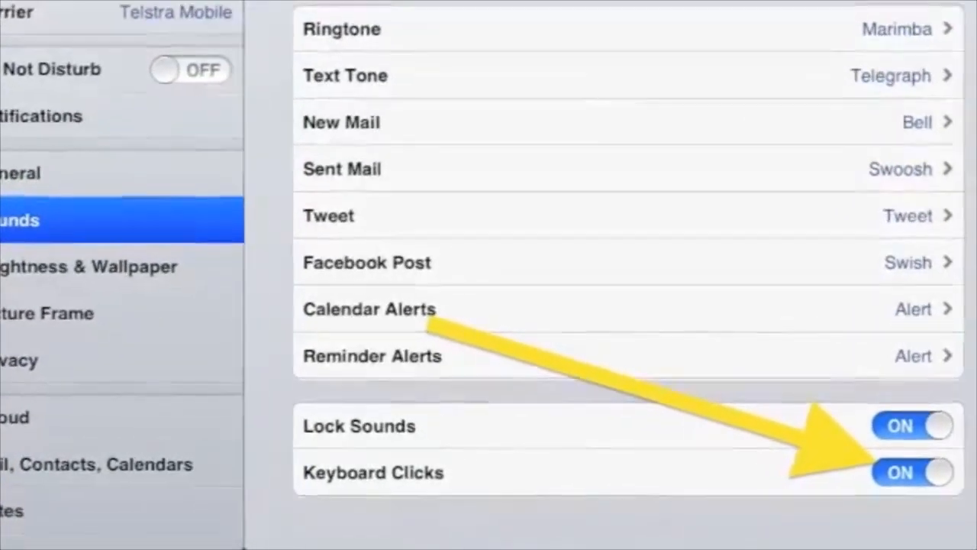
{"action": "left_click", "coordinate": [904, 471]}
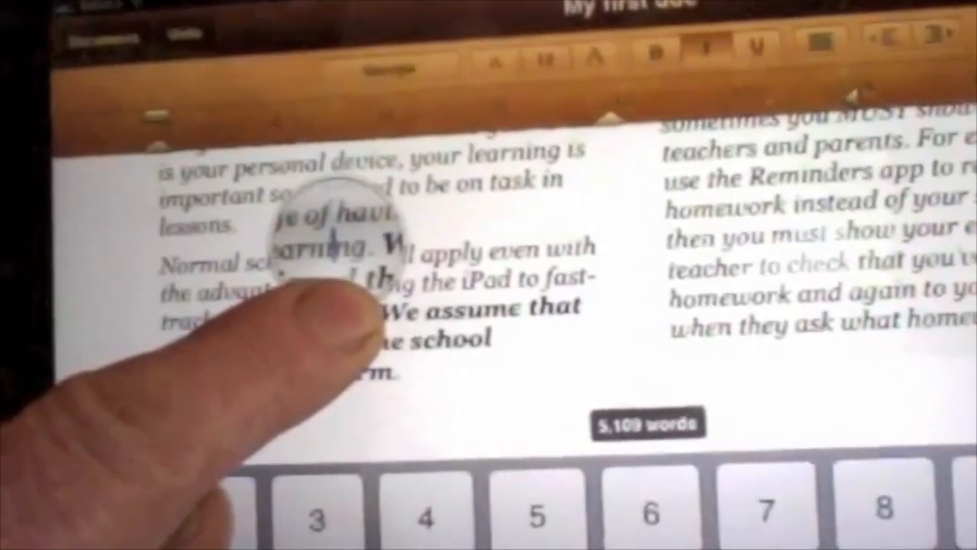
Select the word 'example' so the edit menu appears
{"action": "double_click", "coordinate": [191, 226]}
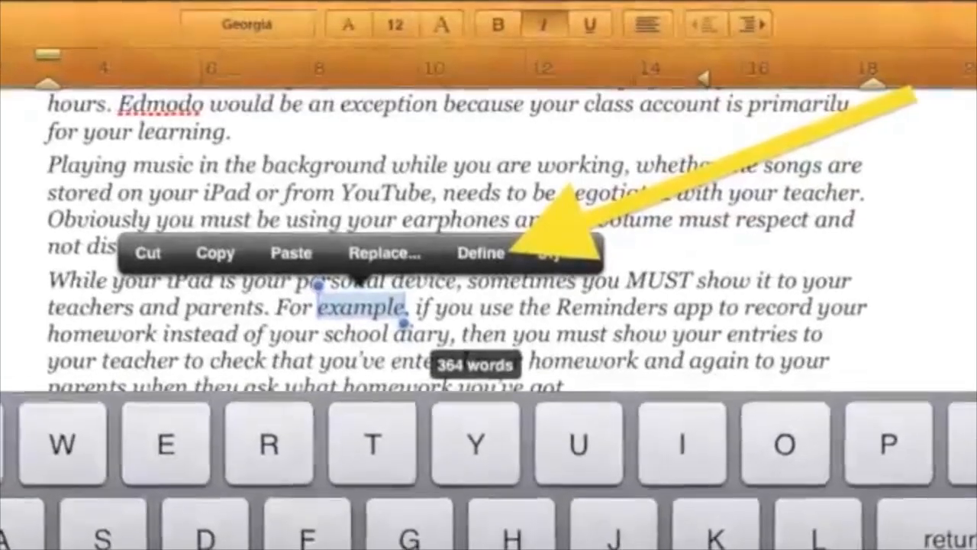
Look up the definition of 'example' from the edit menu
{"action": "left_click", "coordinate": [479, 254]}
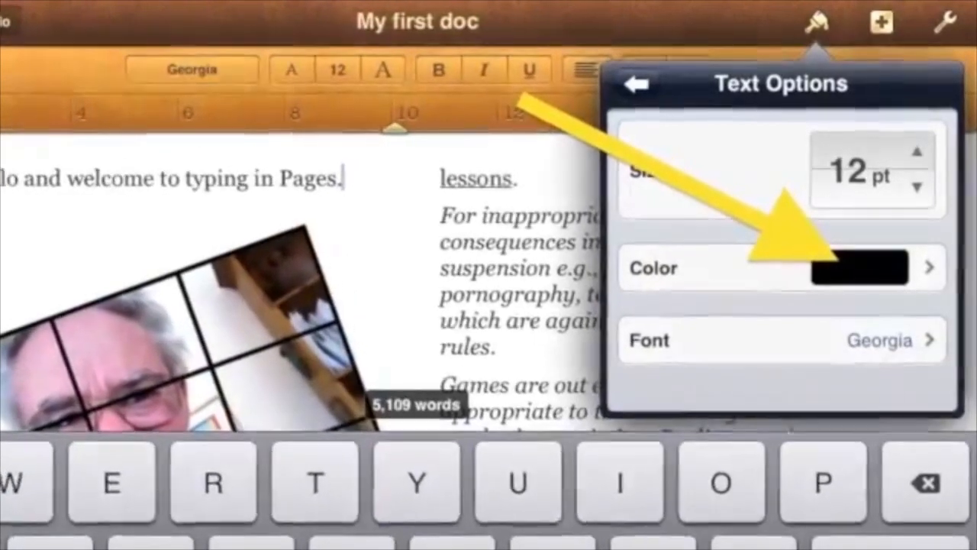
Colour the word 'Pages' red from Text Options and dismiss the popover
{"action": "left_click", "coordinate": [858, 268]}
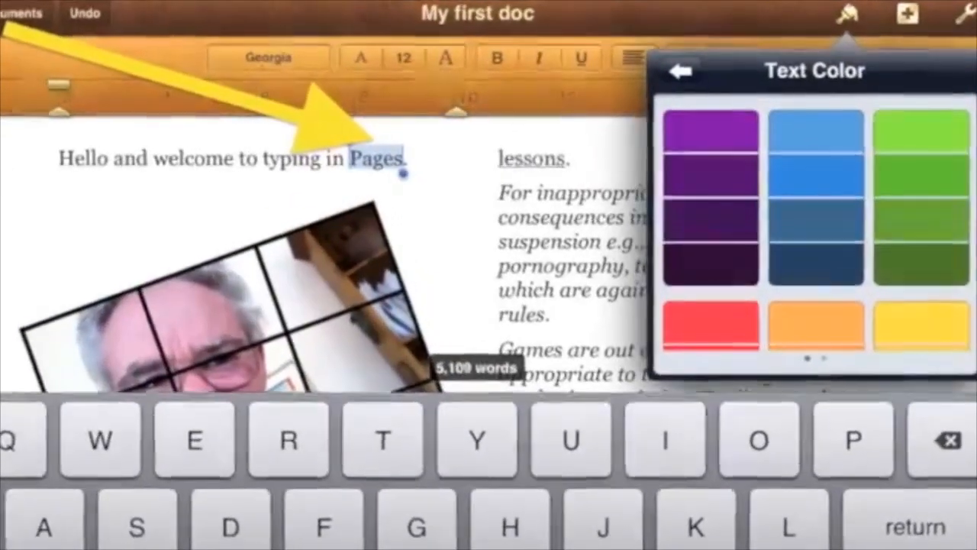
{"action": "left_click", "coordinate": [712, 333]}
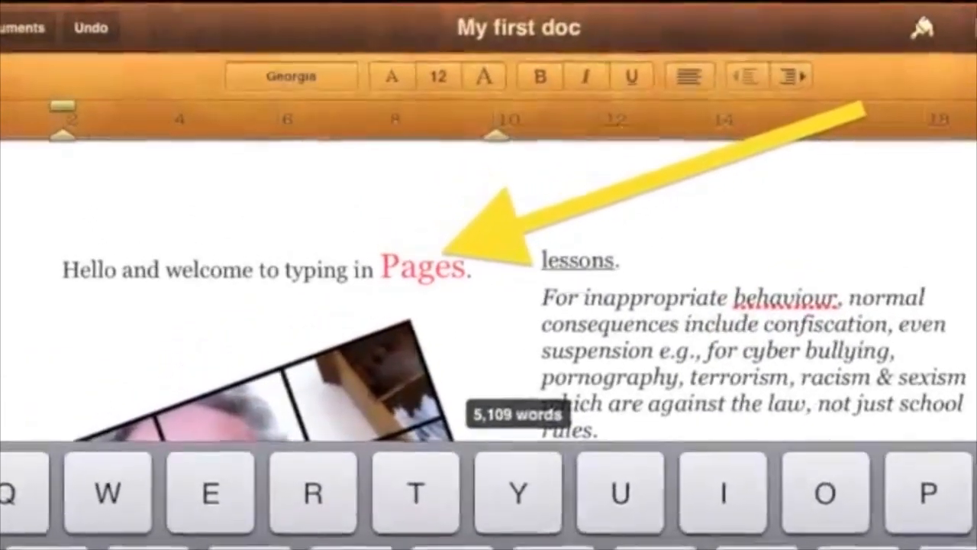
{"action": "left_click", "coordinate": [837, 47]}
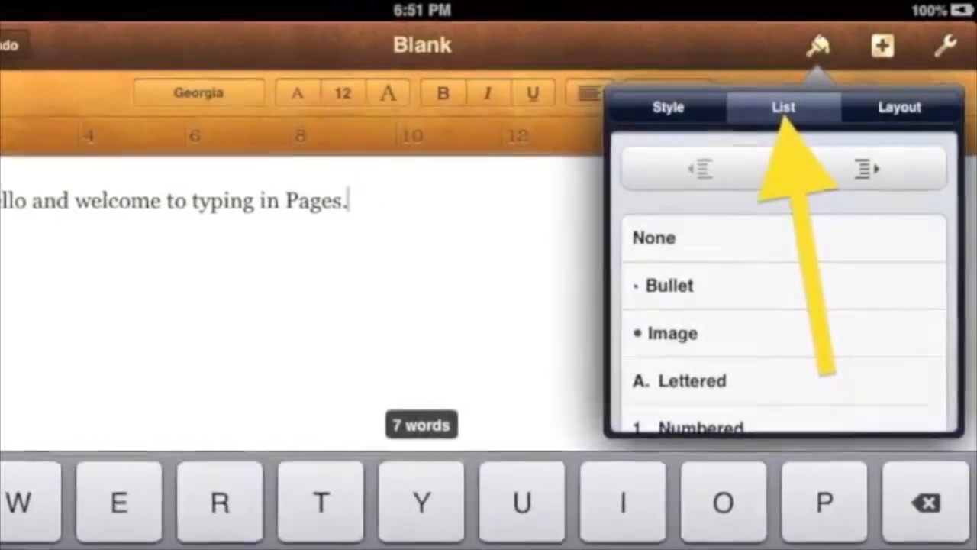
Show the List styles for the welcome paragraph via the paintbrush
{"action": "left_click", "coordinate": [902, 93]}
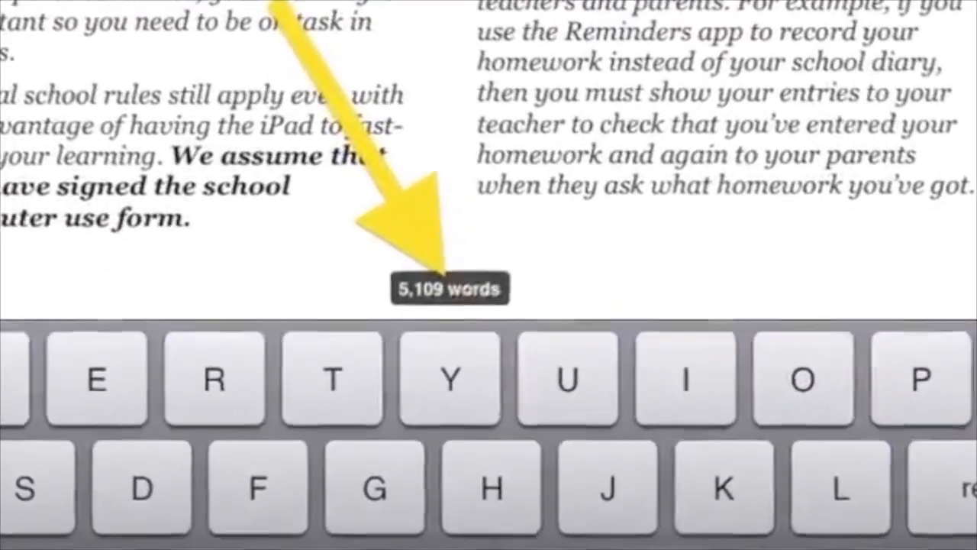
View the 5,109-word count, open Pages Settings from Tools, and engage Shift for a capital
{"action": "left_click", "coordinate": [941, 34]}
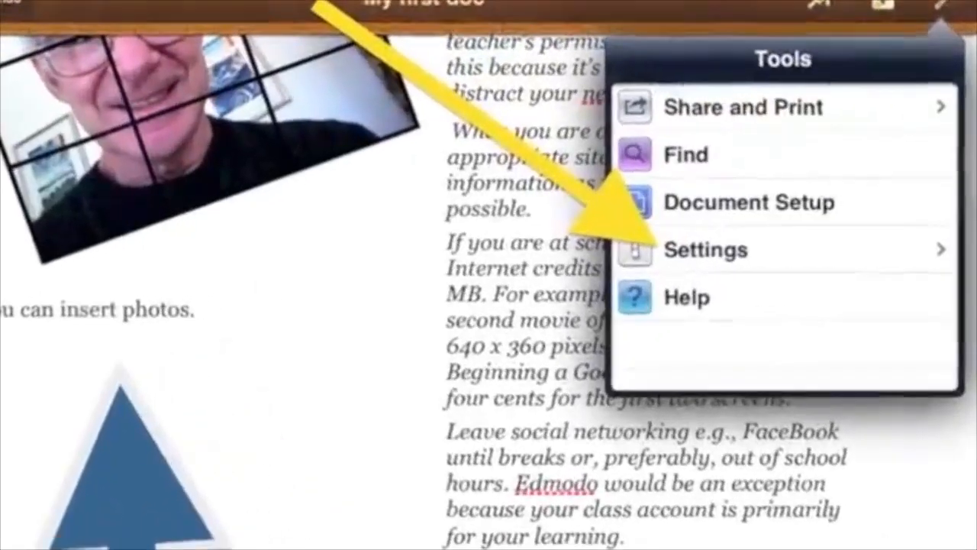
{"action": "left_click", "coordinate": [706, 251]}
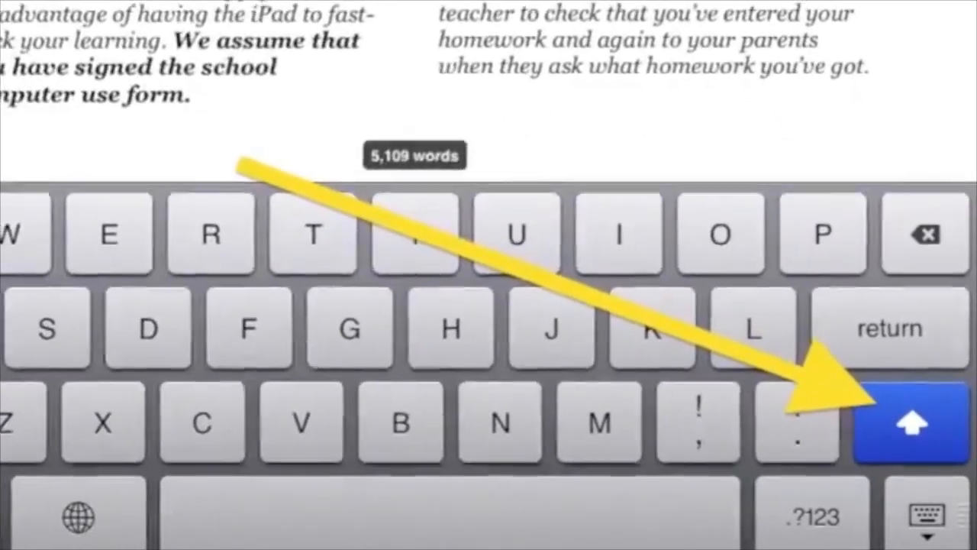
{"action": "left_click", "coordinate": [854, 58]}
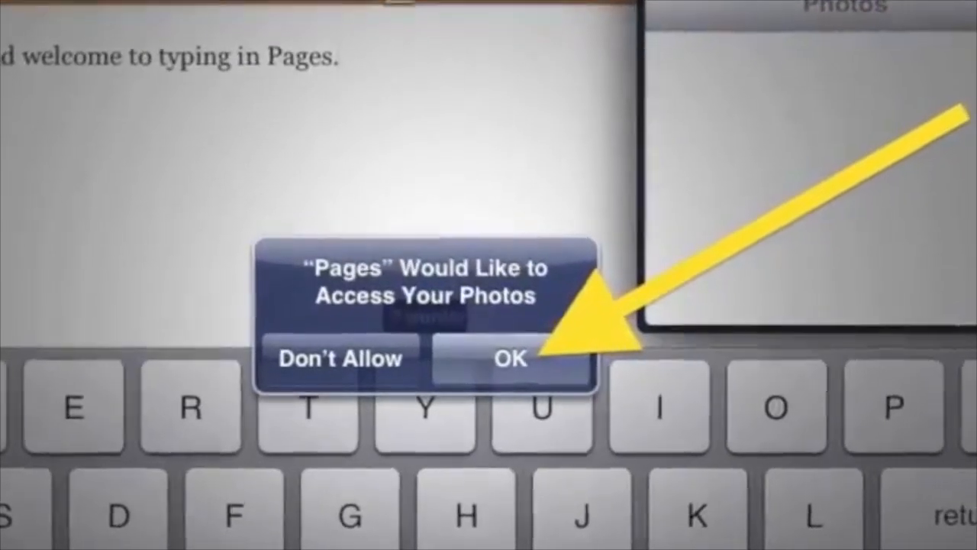
Allow photo access to insert a picture, then start adding a shape below the caption
{"action": "left_click", "coordinate": [510, 357]}
{"action": "type", "text": "You can insert photos."}
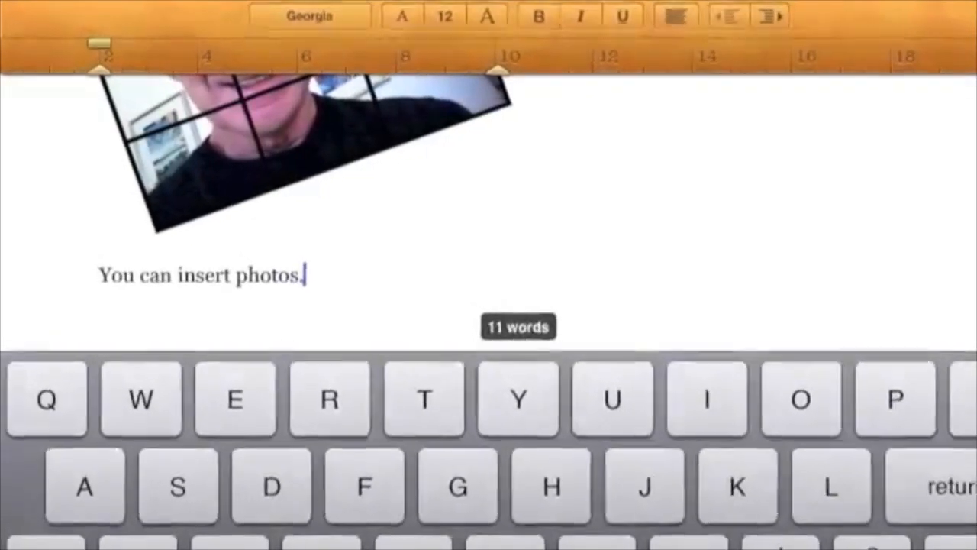
{"action": "left_click", "coordinate": [825, 69]}
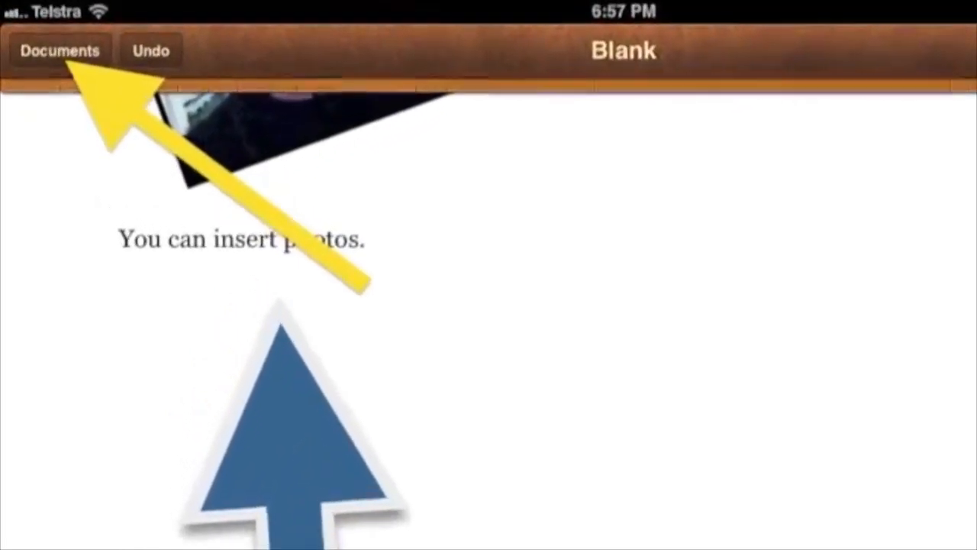
Return to the documents gallery, leaving the Blank document saved with photo and arrow
{"action": "left_click", "coordinate": [58, 51]}
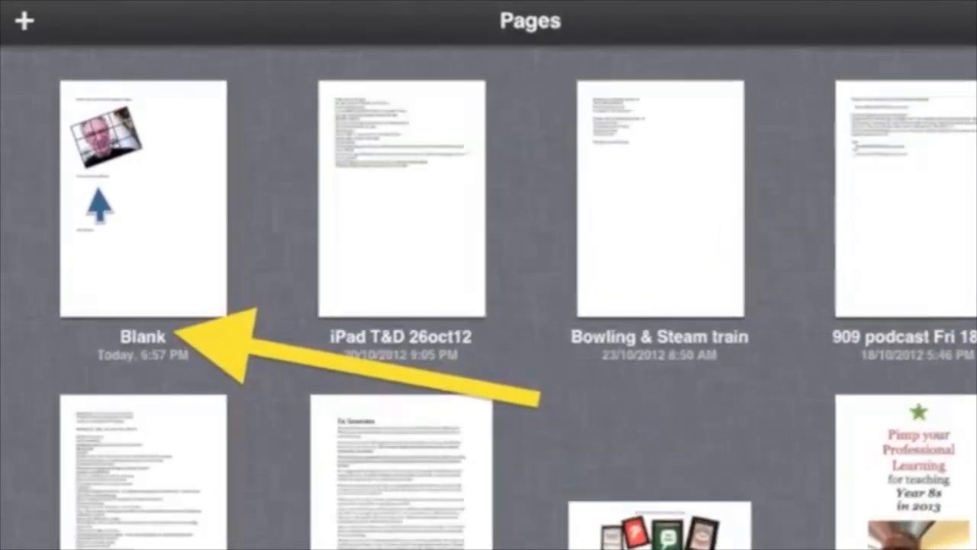
Rename the Blank document to 'My first doc' from the document gallery
{"action": "left_click", "coordinate": [144, 333]}
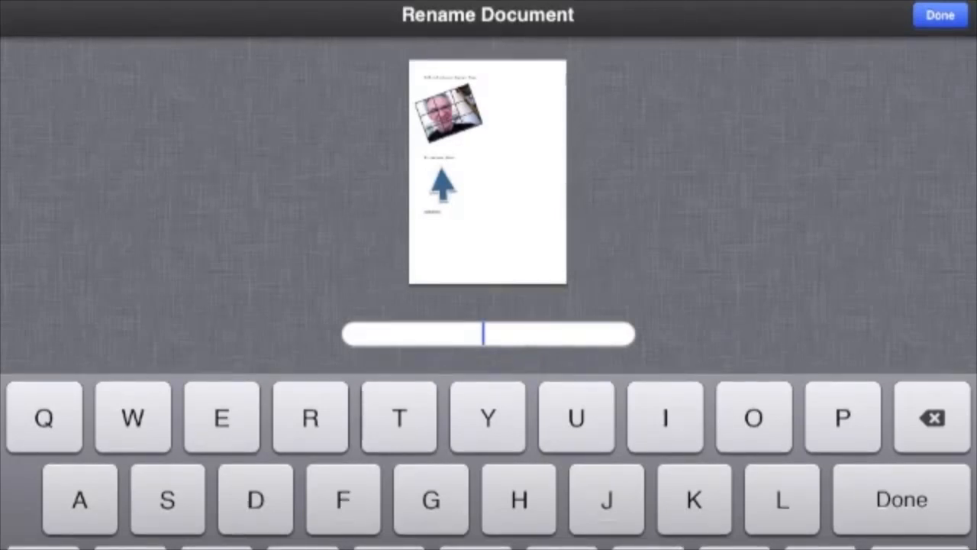
{"action": "type", "text": "My first doc"}
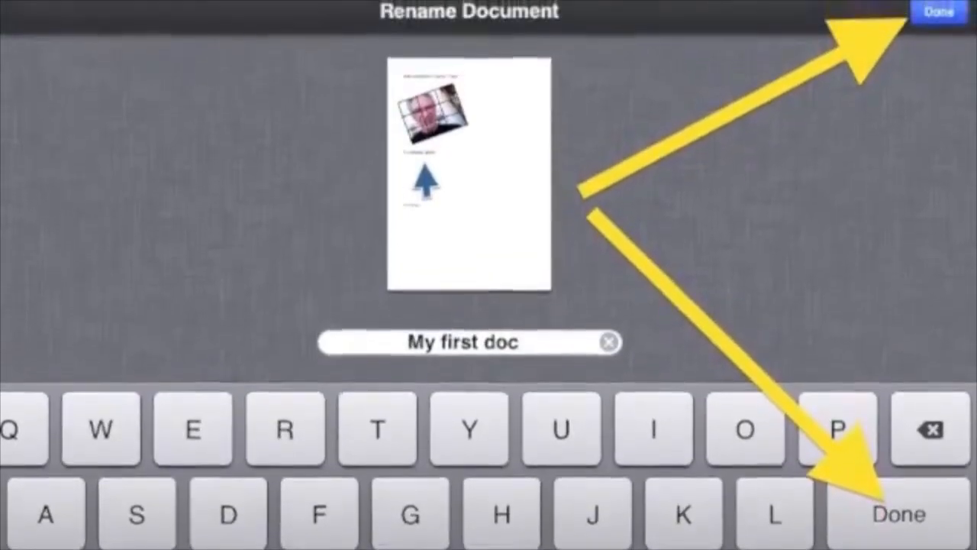
{"action": "left_click", "coordinate": [938, 14]}
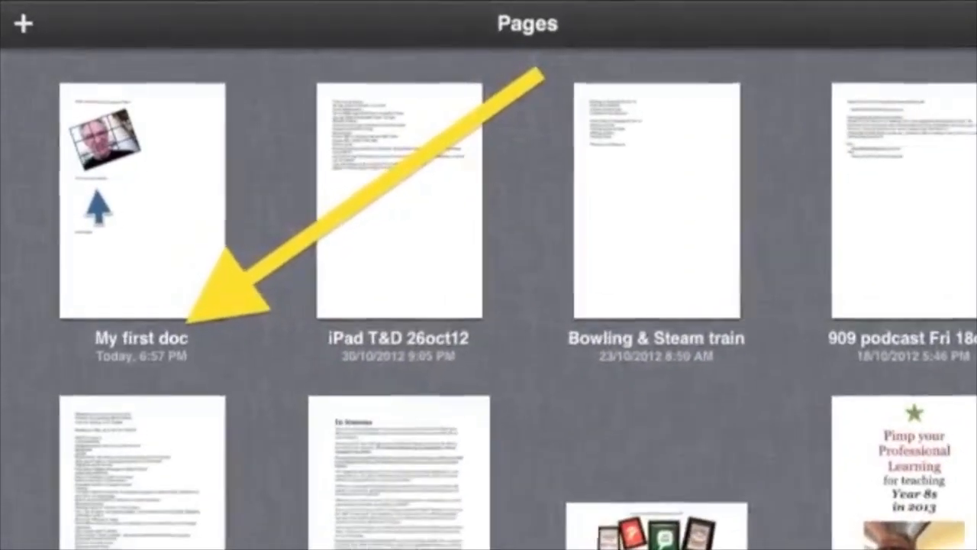
{"action": "scroll", "scroll_direction": "down", "scroll_amount": 3}
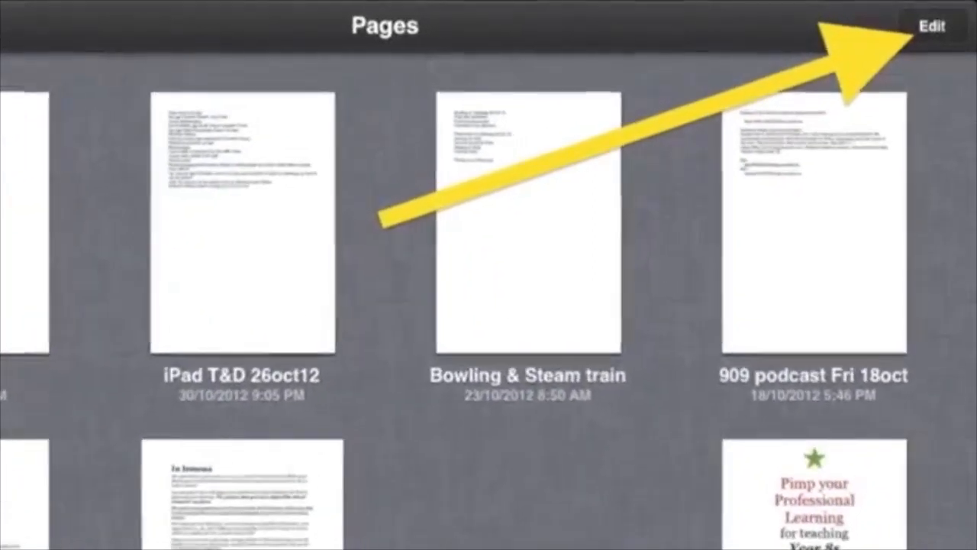
Select and delete the extra Blank document from the gallery
{"action": "left_click", "coordinate": [935, 24]}
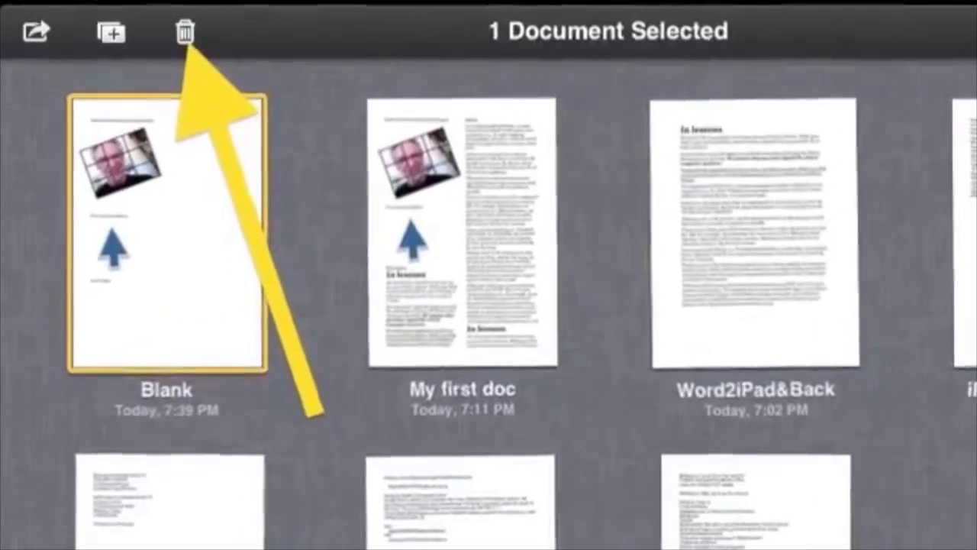
{"action": "left_click", "coordinate": [185, 30]}
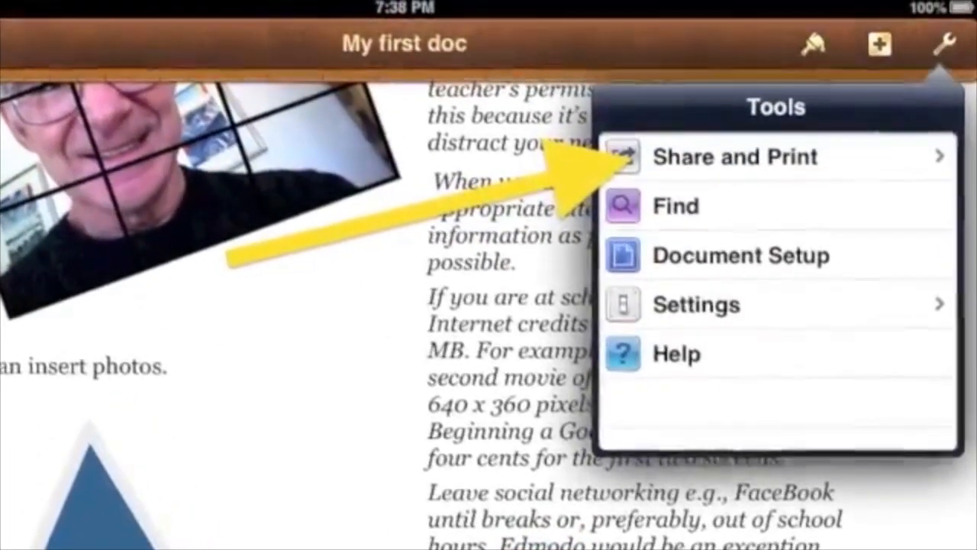
Email My first doc as a Pages-format attachment via Share and Print
{"action": "left_click", "coordinate": [764, 156]}
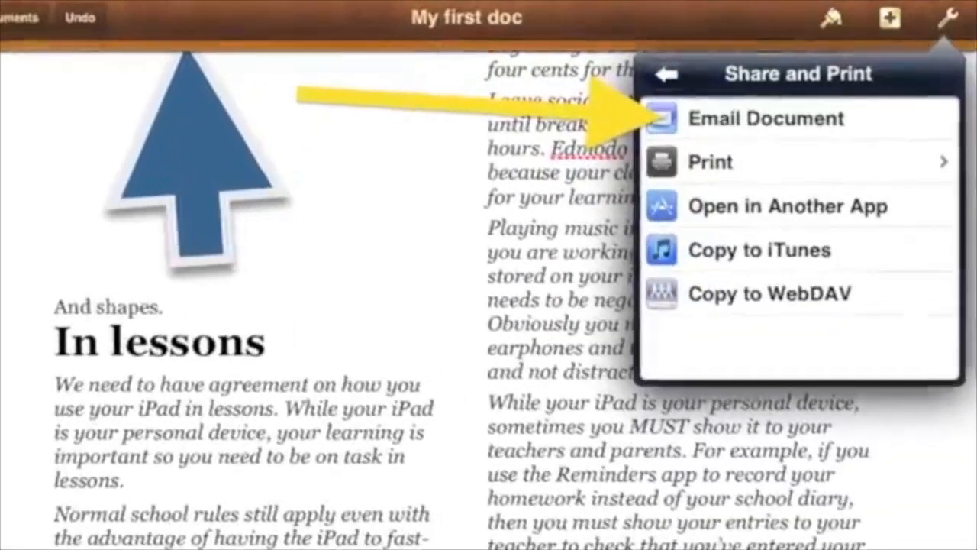
{"action": "left_click", "coordinate": [766, 117]}
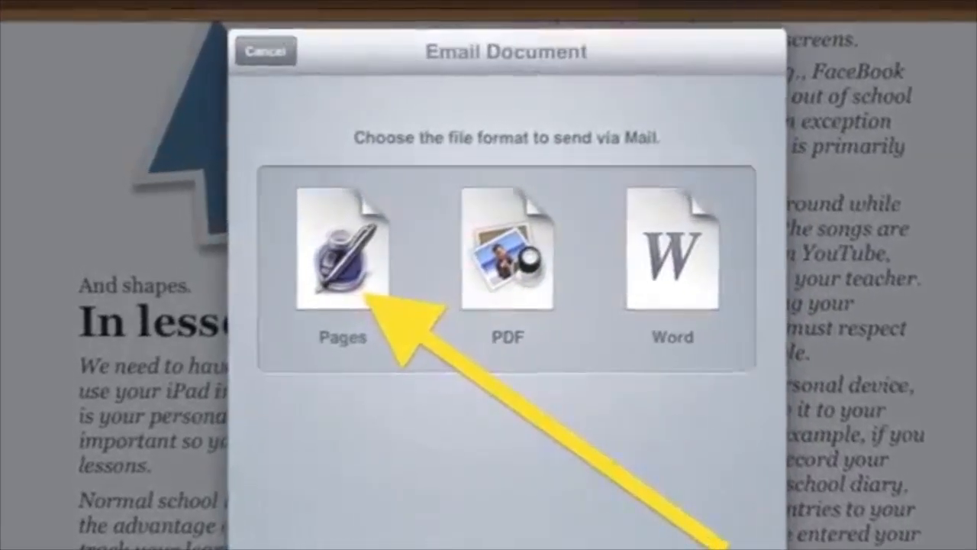
{"action": "left_click", "coordinate": [342, 252]}
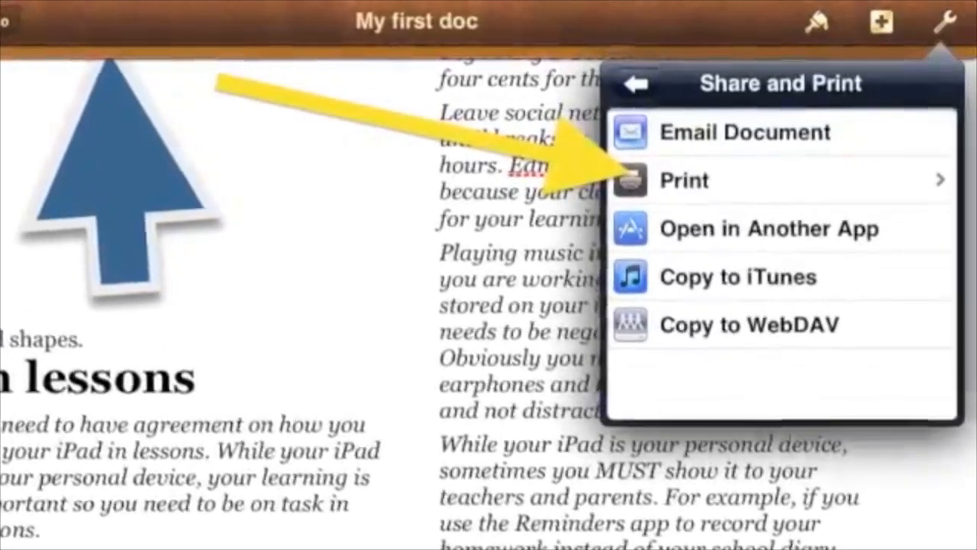
Print one copy of all pages to the Brother HL-3070CW printer
{"action": "left_click", "coordinate": [684, 180]}
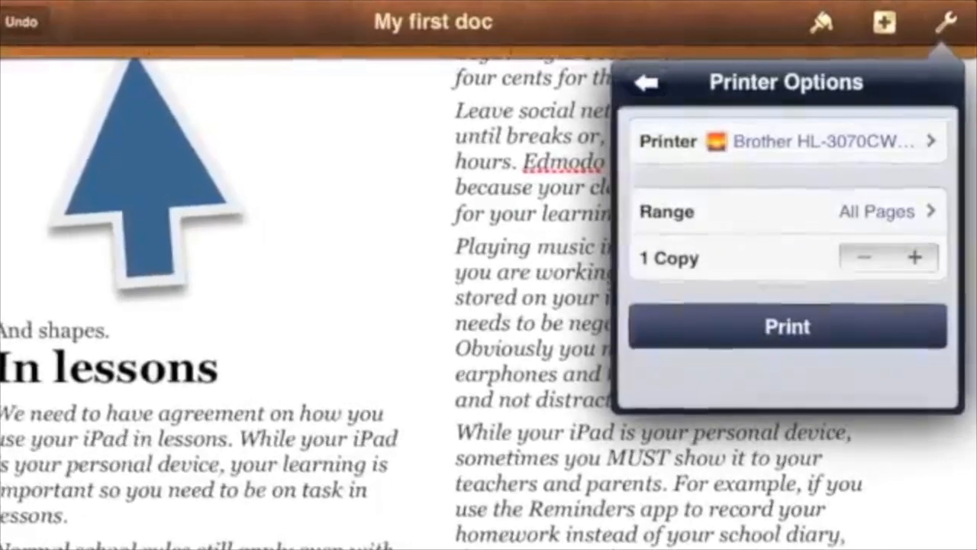
{"action": "left_click", "coordinate": [648, 82]}
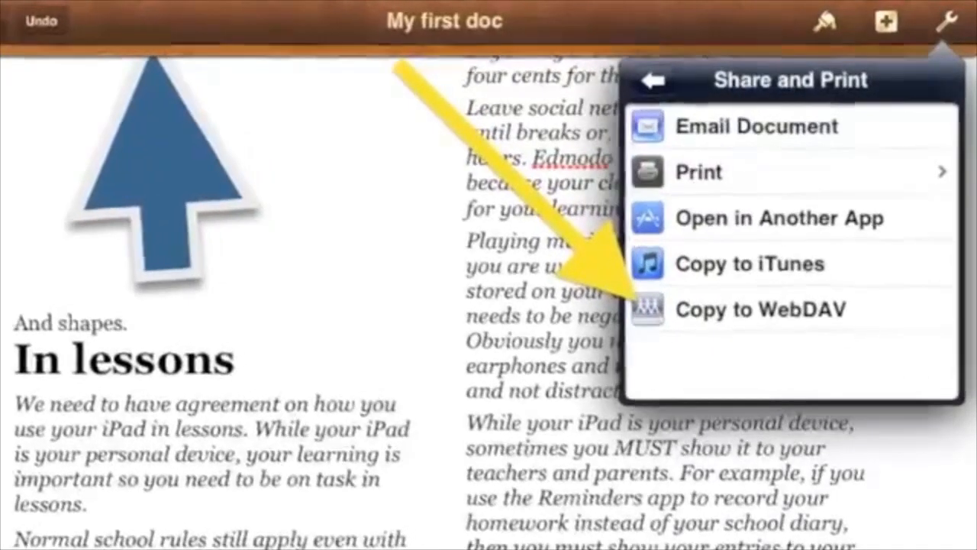
Return to the Tools list and view the Pages Help topics
{"action": "left_click", "coordinate": [650, 79]}
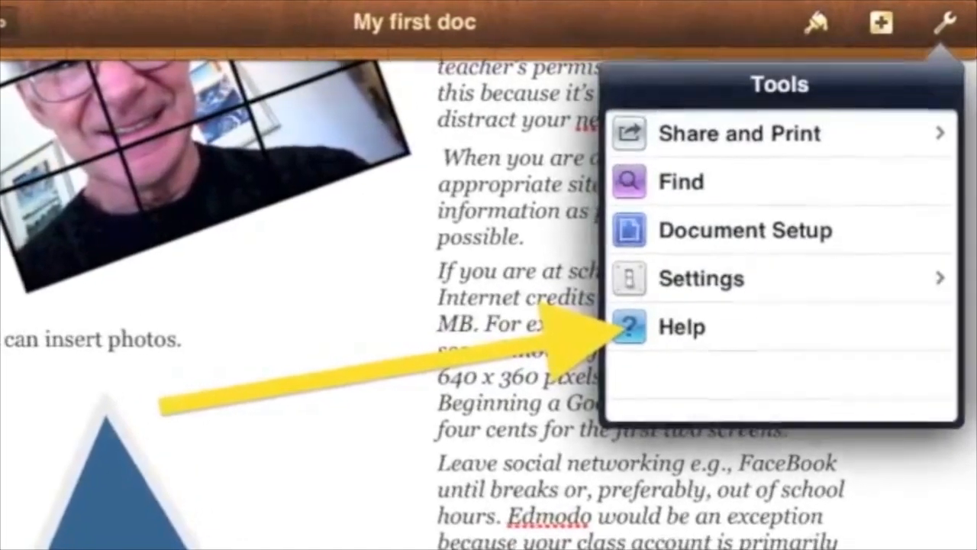
{"action": "left_click", "coordinate": [681, 326]}
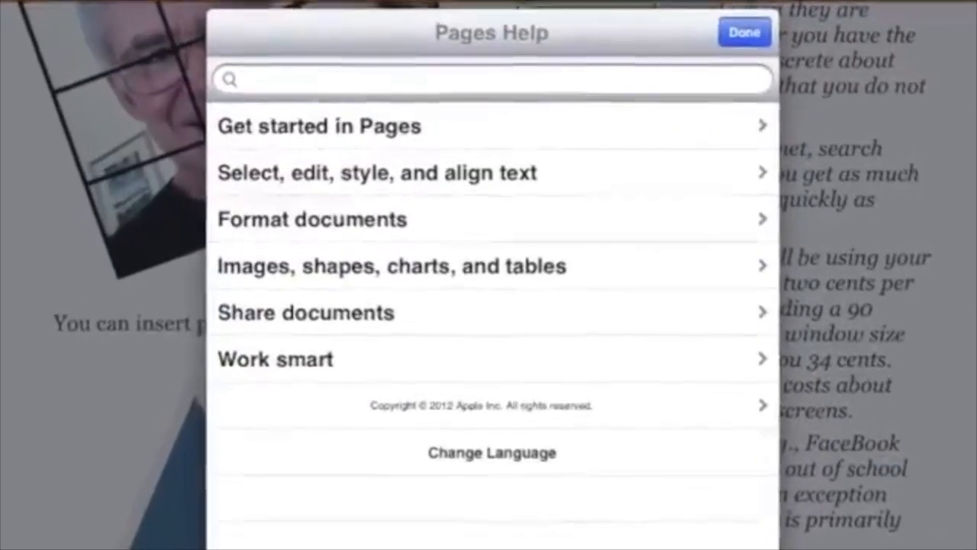